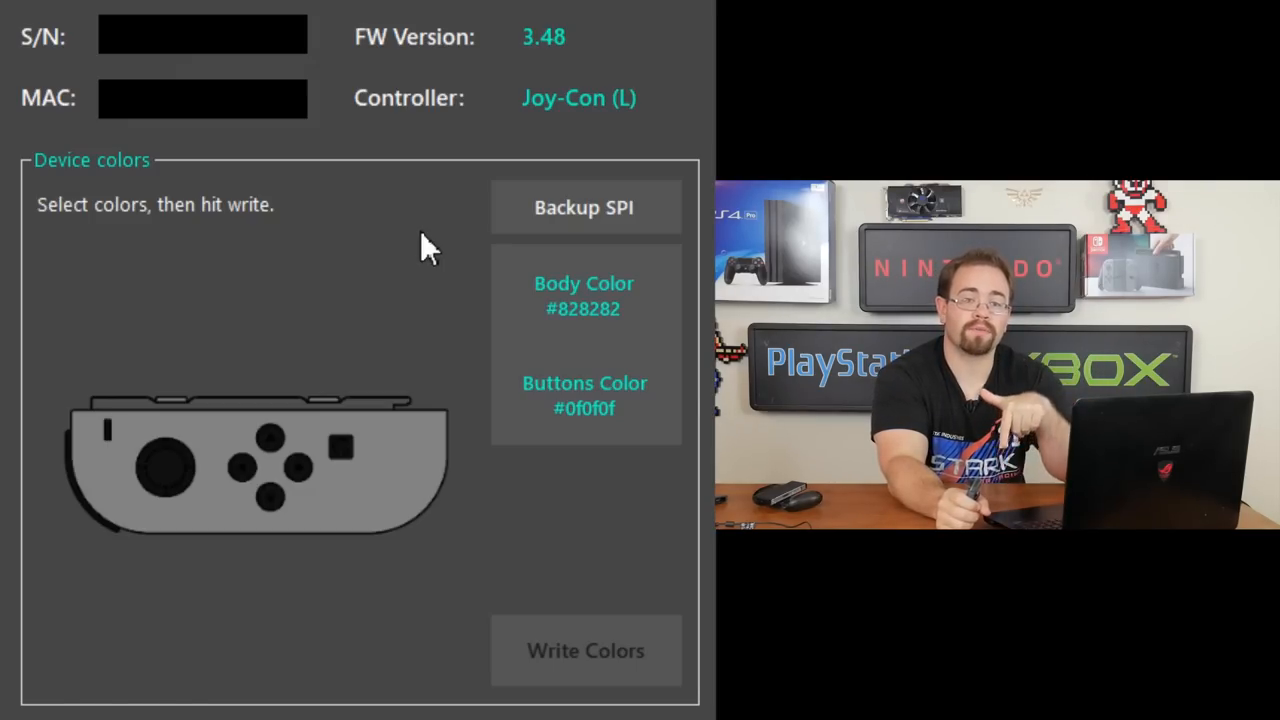
pyautogui.moveTo(484, 238)
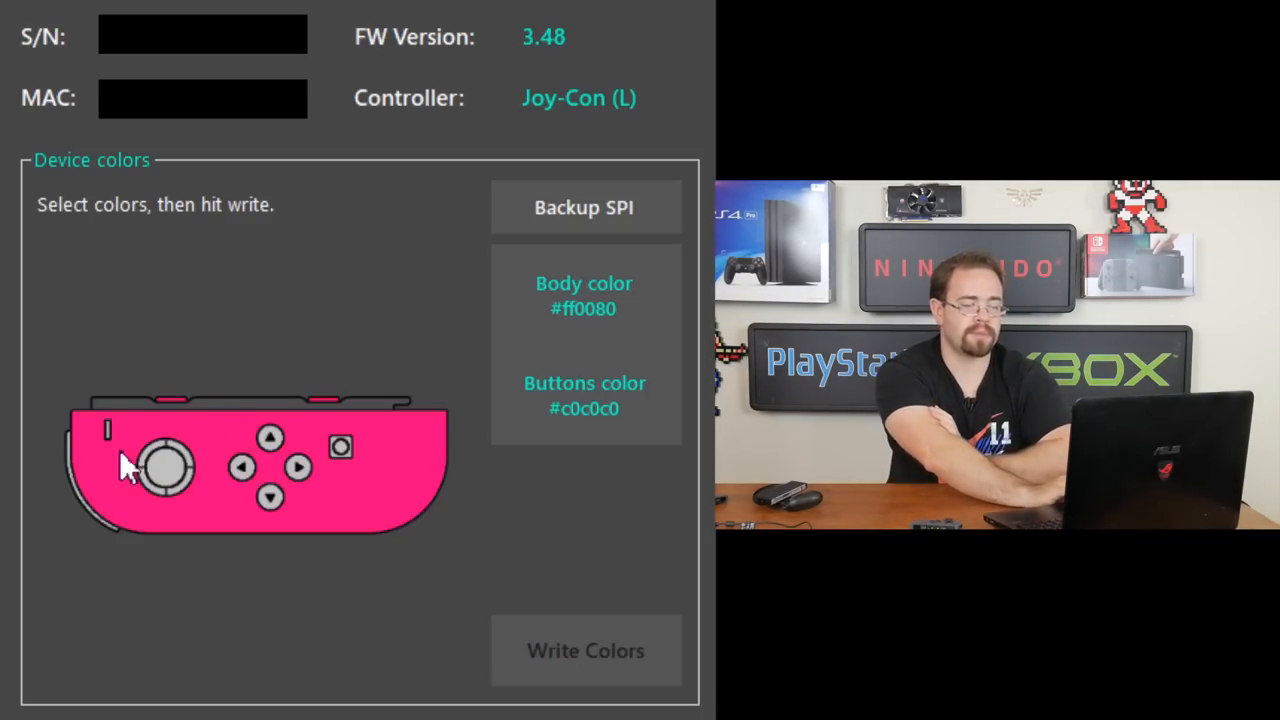
pyautogui.moveTo(564, 496)
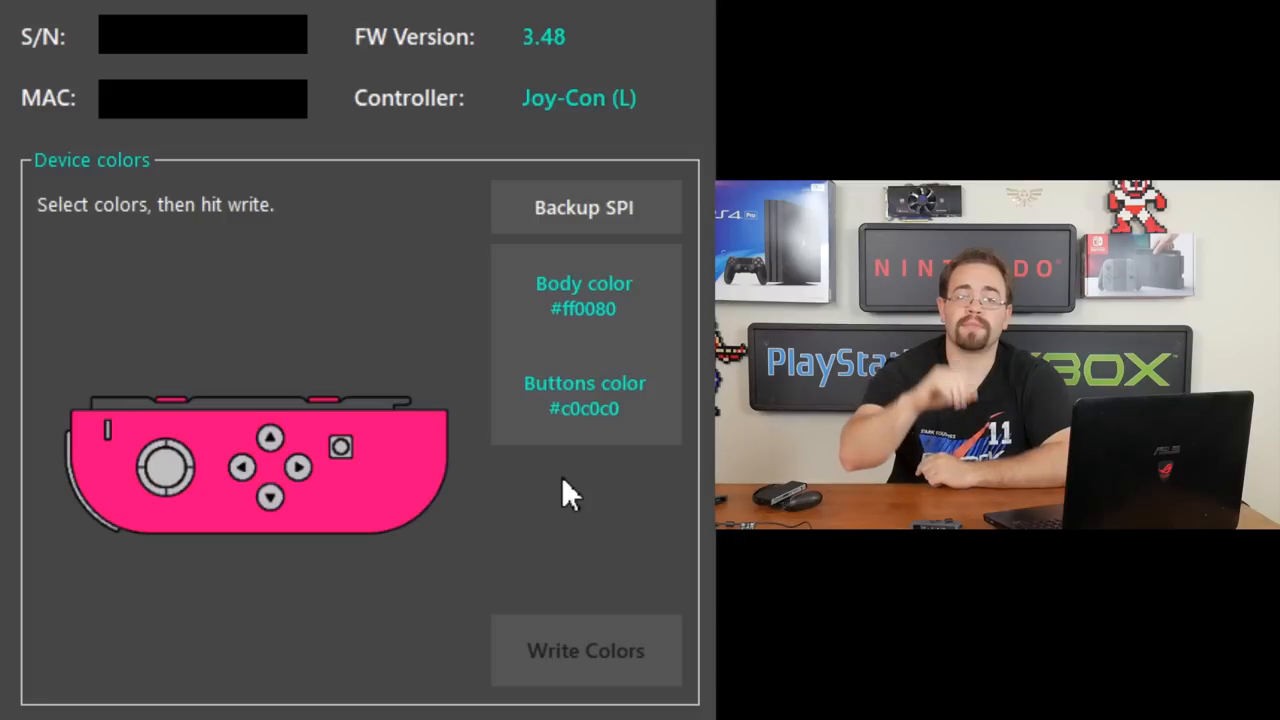